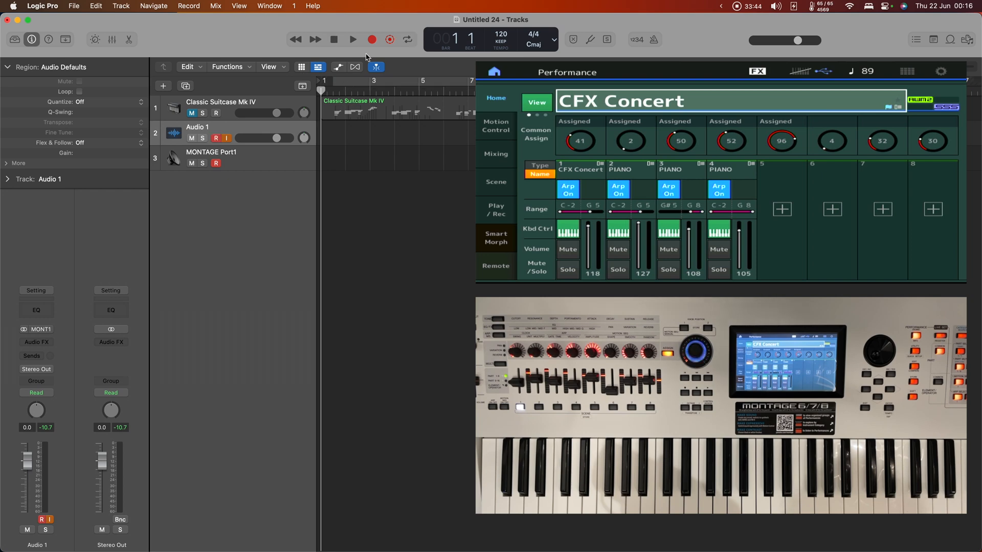
Record a ten-bar take onto the piano MIDI, audio and MONTAGE tracks at once.
{"action": "left_click", "coordinate": [352, 39]}
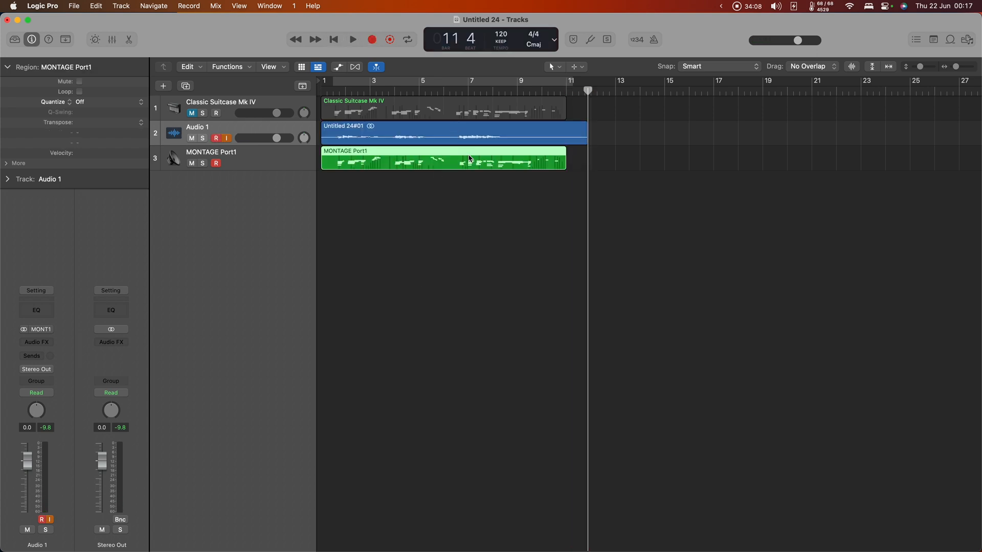
Bring up the Untitled 24#01 audio take for editing and its delete-from-disk confirmation.
{"action": "double_click", "coordinate": [468, 157]}
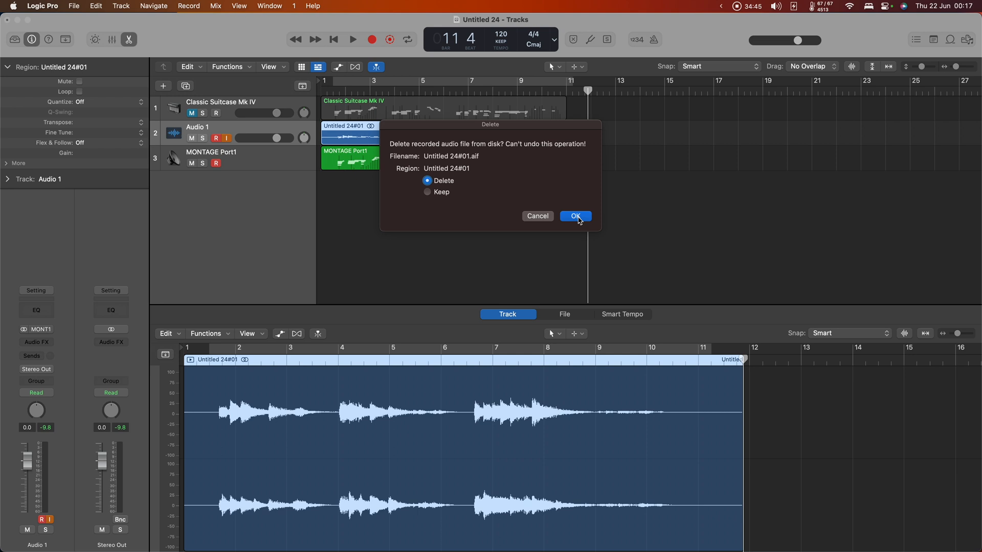
Confirm deleting the audio file and clear the remaining recorded regions from all three tracks.
{"action": "left_click", "coordinate": [575, 216]}
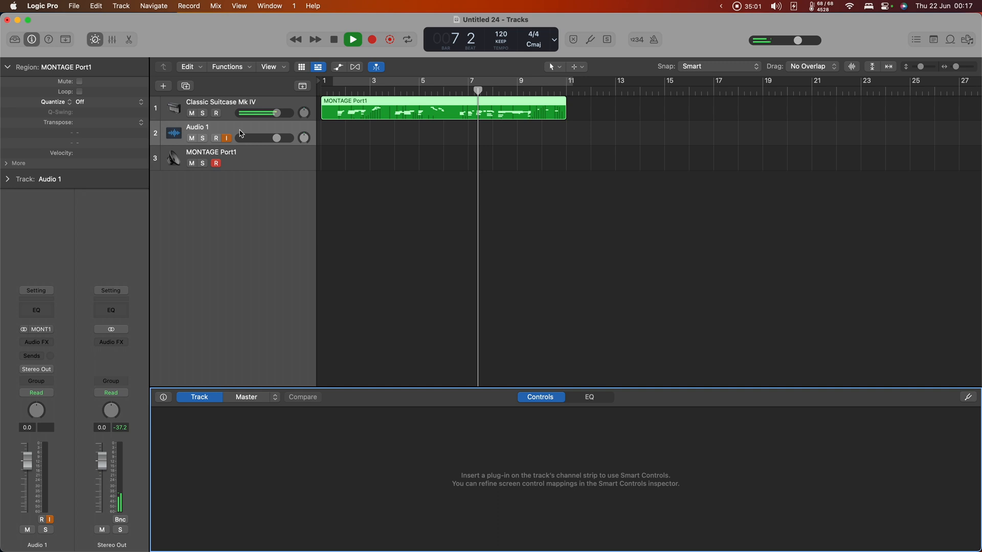
{"action": "left_click", "coordinate": [353, 39]}
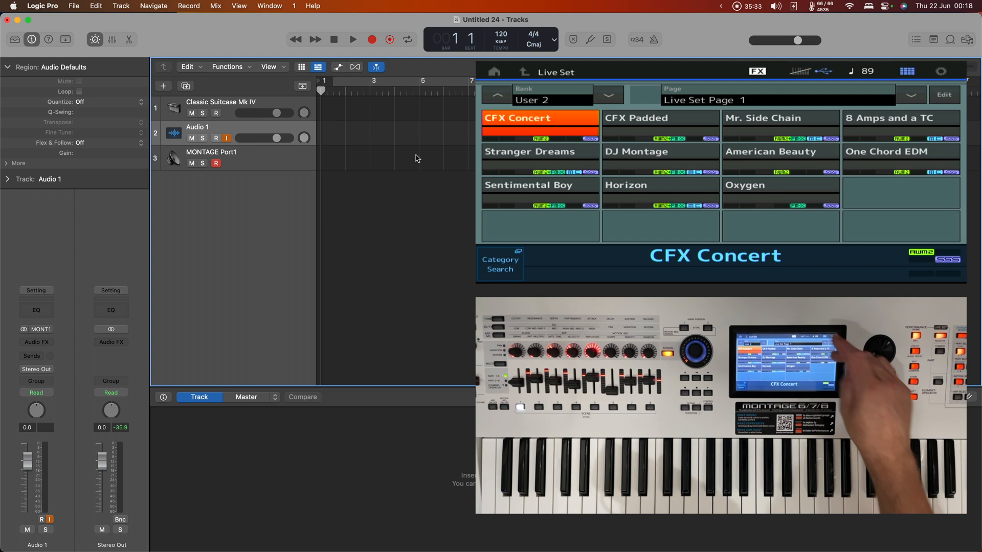
Try a quick recording, then delete the MONTAGE Port1 track, leaving the piano and Audio 1 tracks.
{"action": "left_click", "coordinate": [900, 120]}
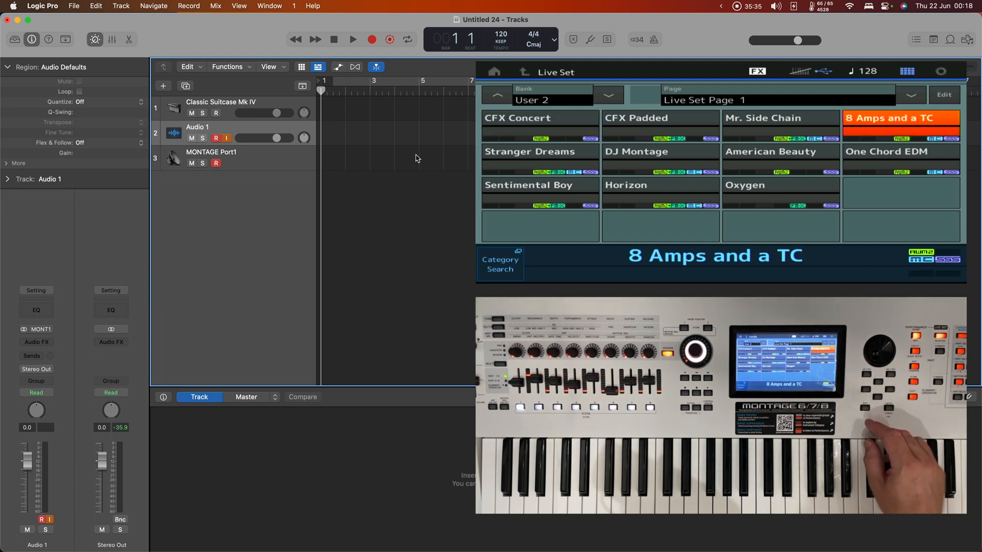
{"action": "left_click", "coordinate": [900, 118]}
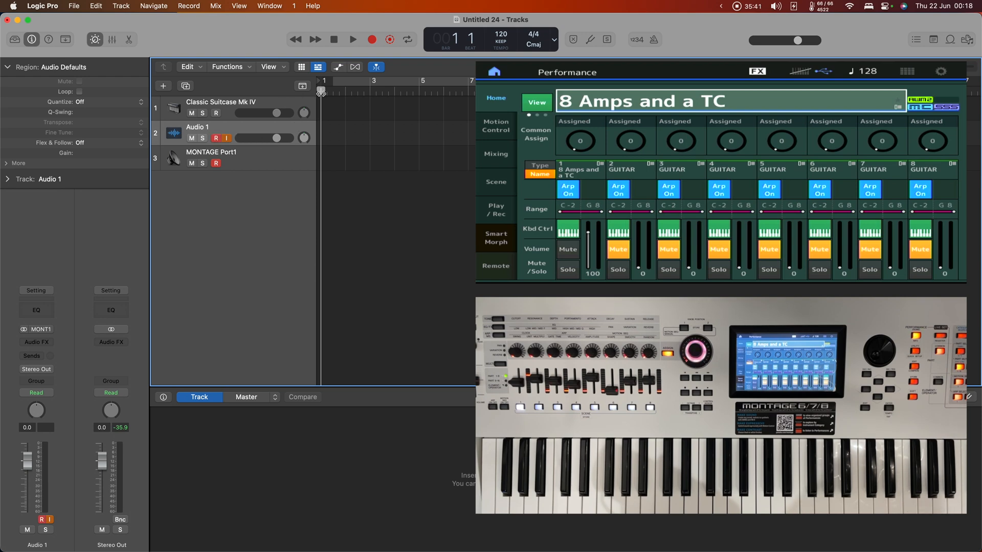
{"action": "left_click", "coordinate": [349, 40]}
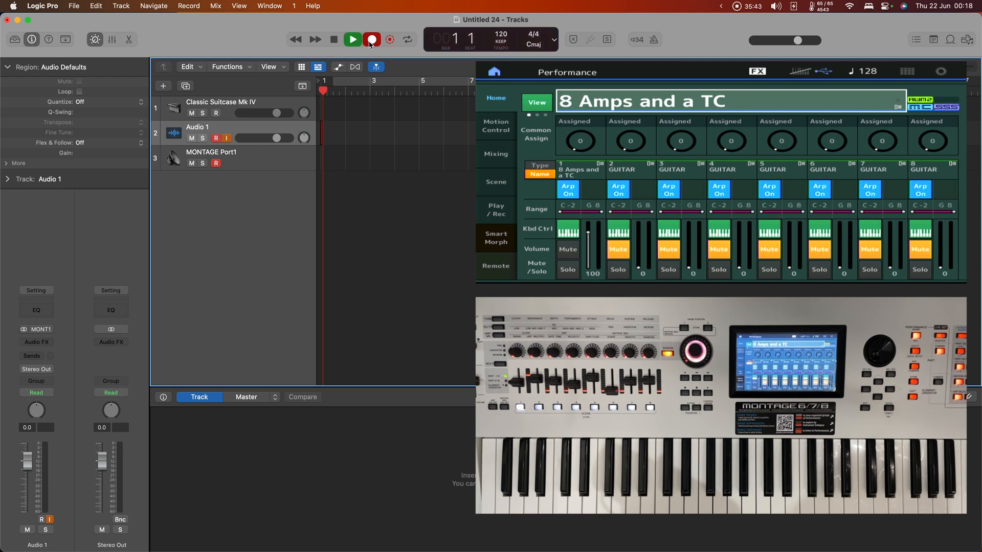
{"action": "left_click", "coordinate": [371, 39]}
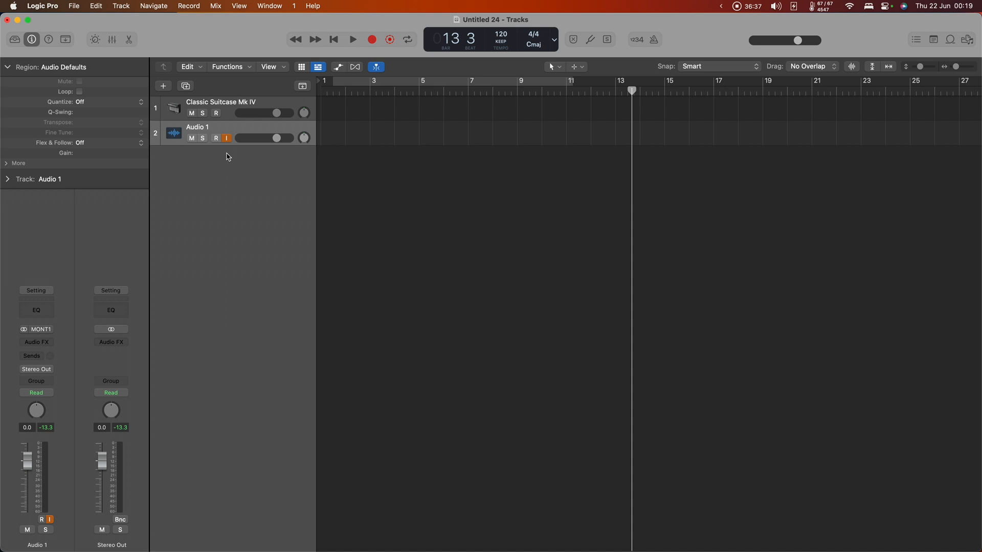
Create 8 external MIDI tracks sending to MONTAGE Port1, ascending from channel 1.
{"action": "left_click", "coordinate": [164, 85]}
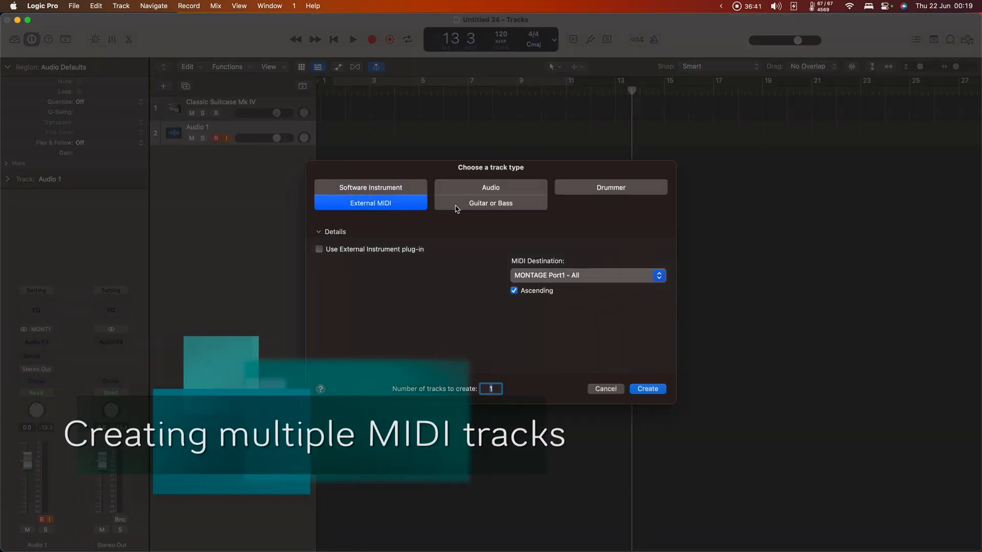
{"action": "left_click", "coordinate": [588, 275]}
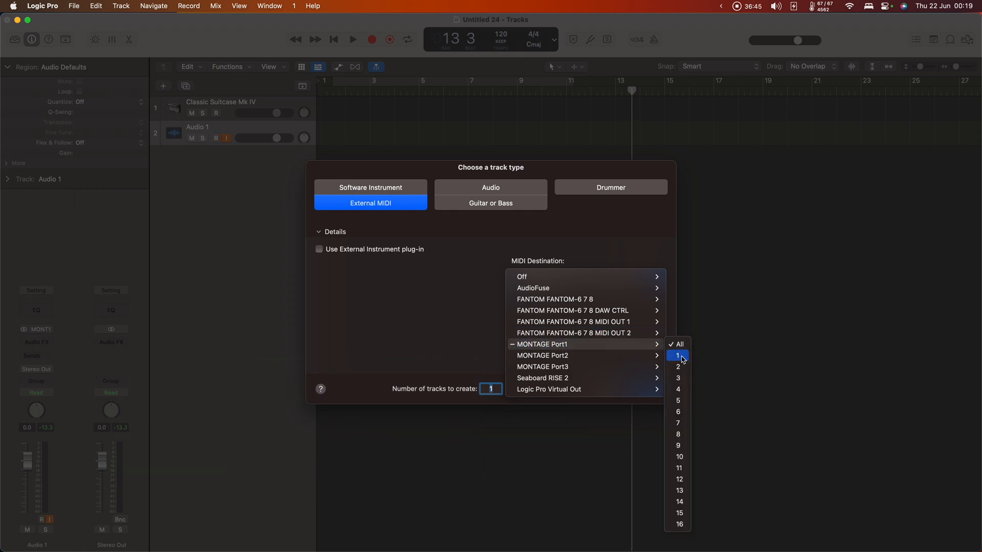
{"action": "left_click", "coordinate": [677, 356]}
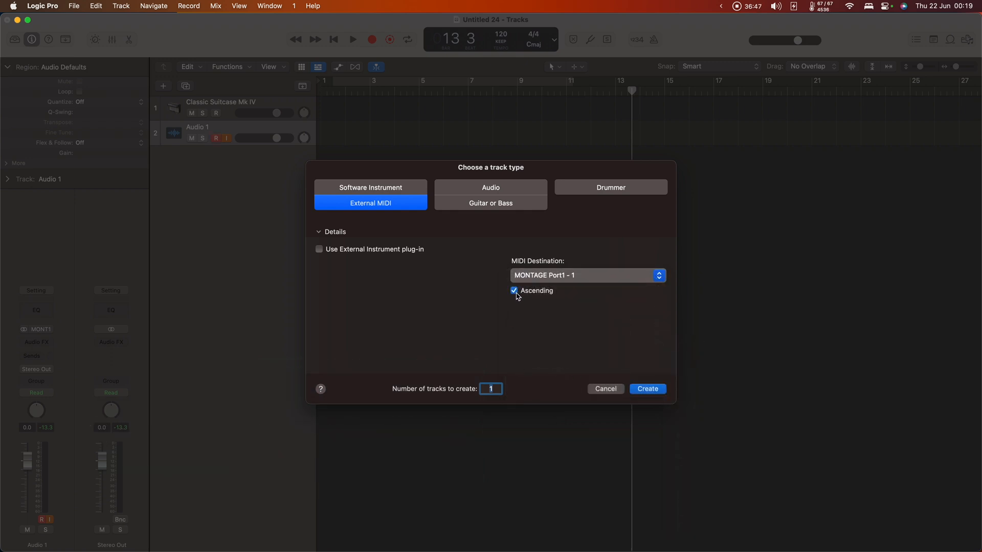
{"action": "type", "text": "8"}
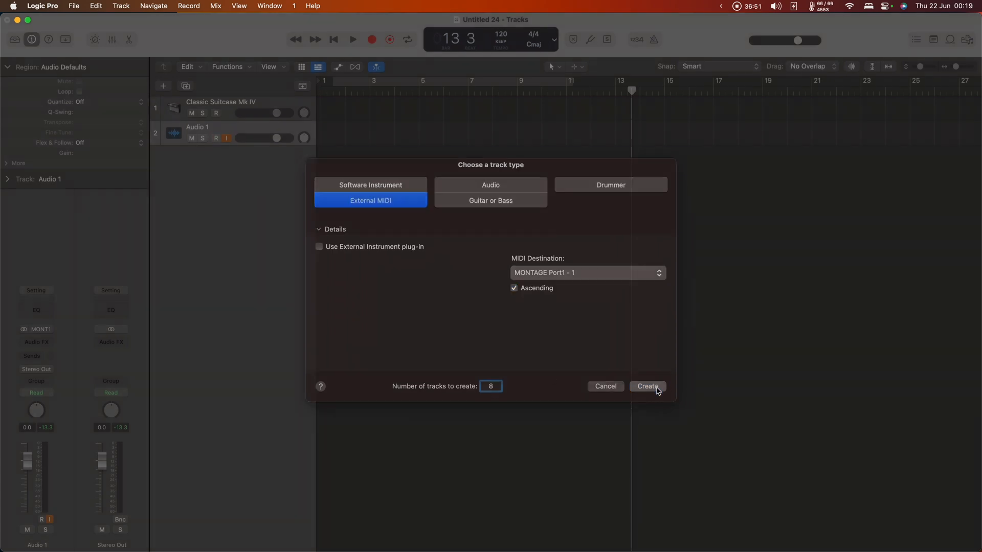
{"action": "left_click", "coordinate": [647, 387]}
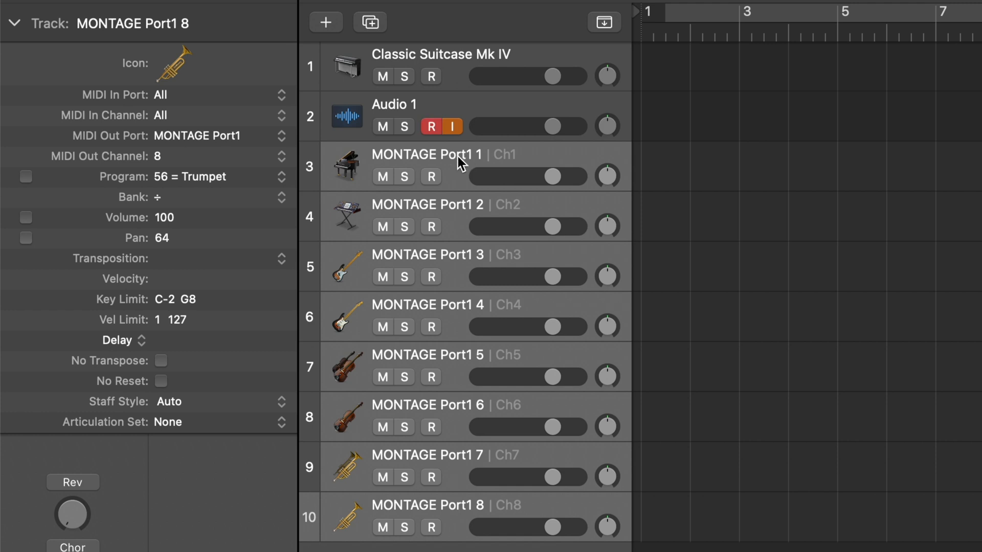
Set the first MONTAGE Port1 track's MIDI In Channel to 1.
{"action": "left_click", "coordinate": [428, 156]}
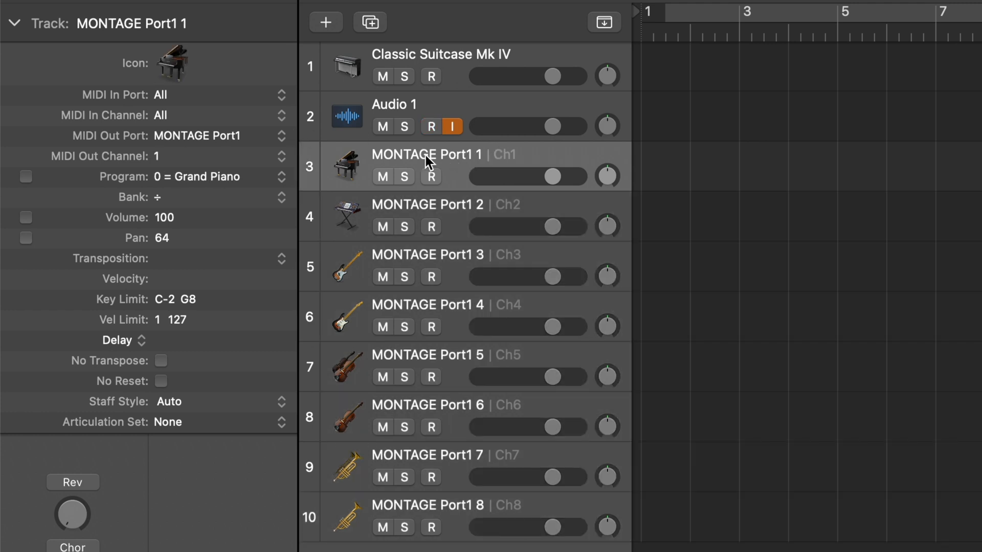
{"action": "mouse_move", "coordinate": [153, 113]}
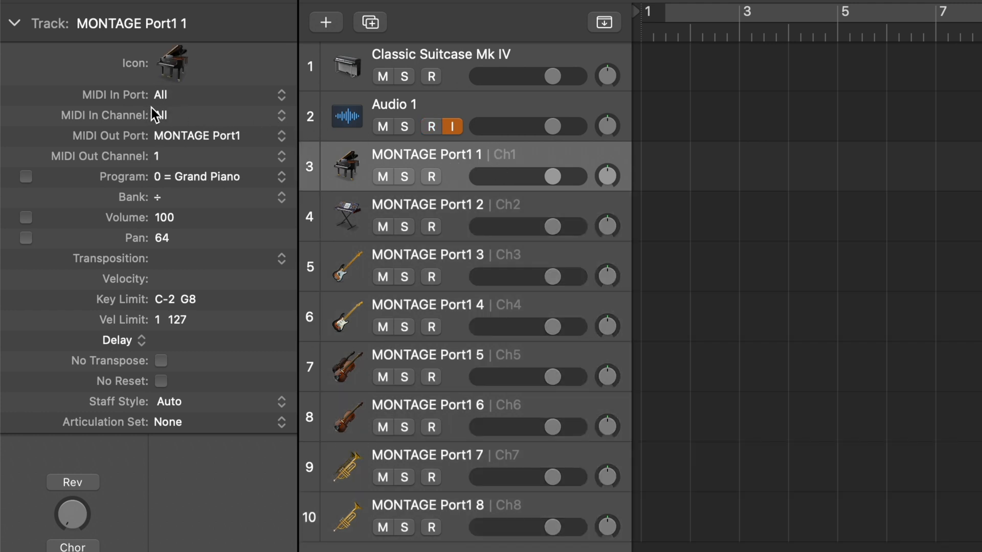
{"action": "left_click", "coordinate": [430, 127]}
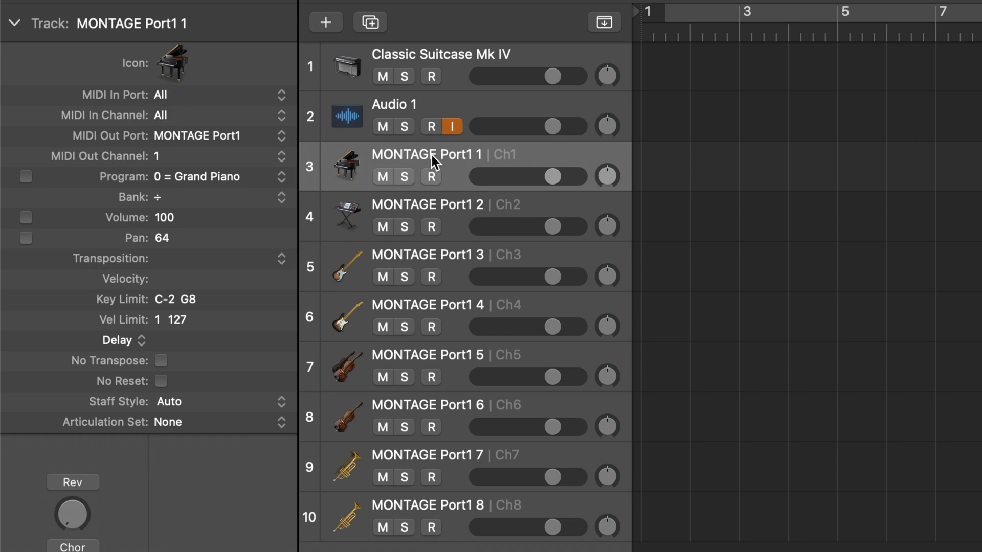
{"action": "mouse_move", "coordinate": [436, 159]}
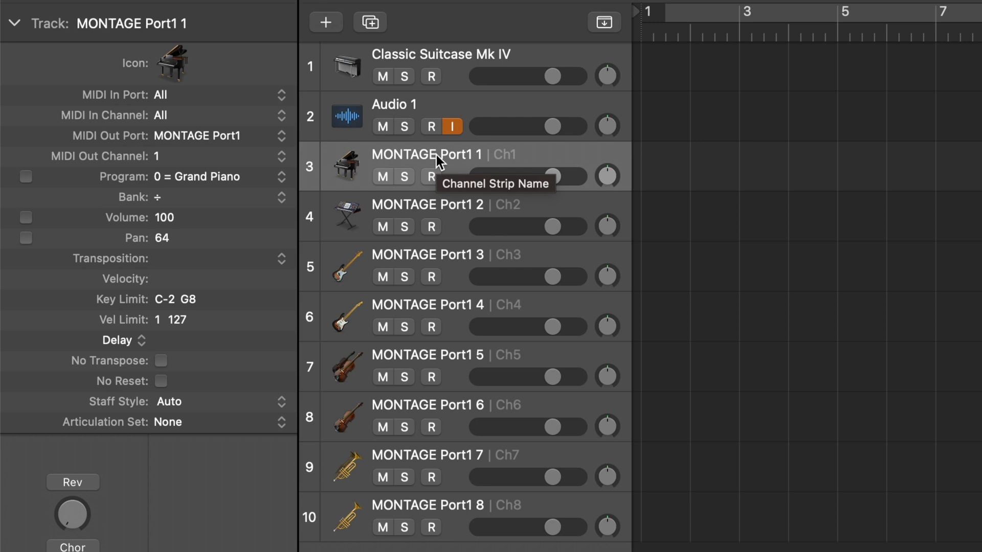
{"action": "left_click", "coordinate": [429, 127]}
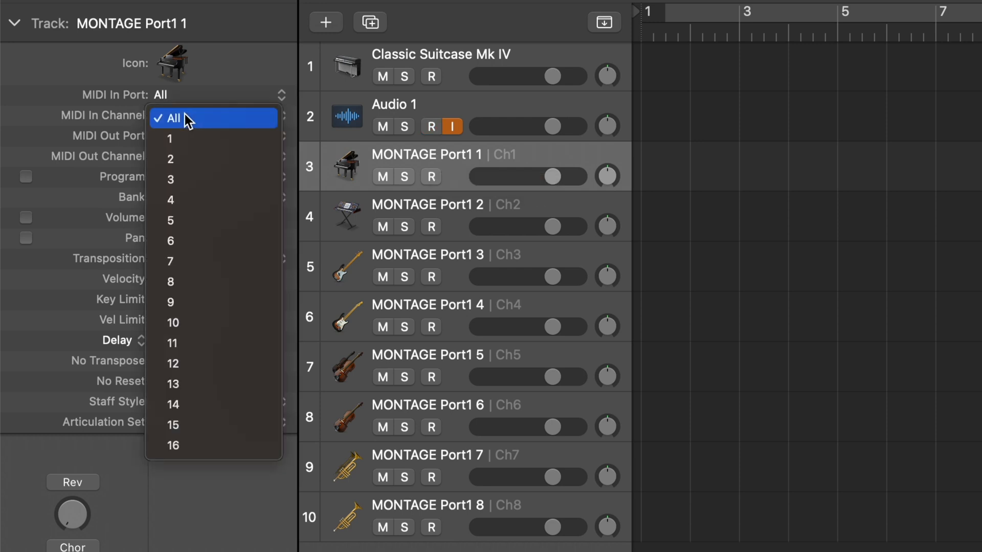
{"action": "left_click", "coordinate": [170, 139]}
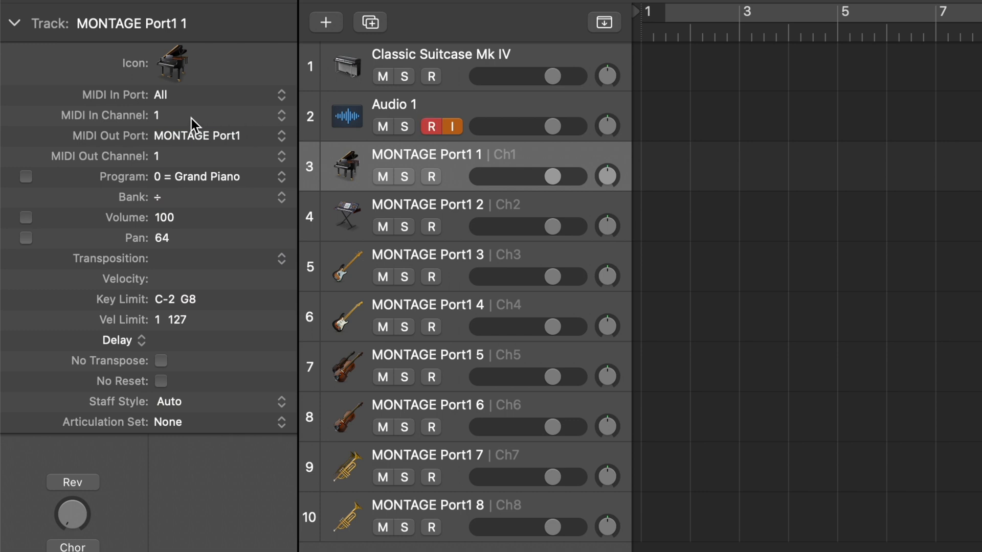
{"action": "mouse_move", "coordinate": [176, 145]}
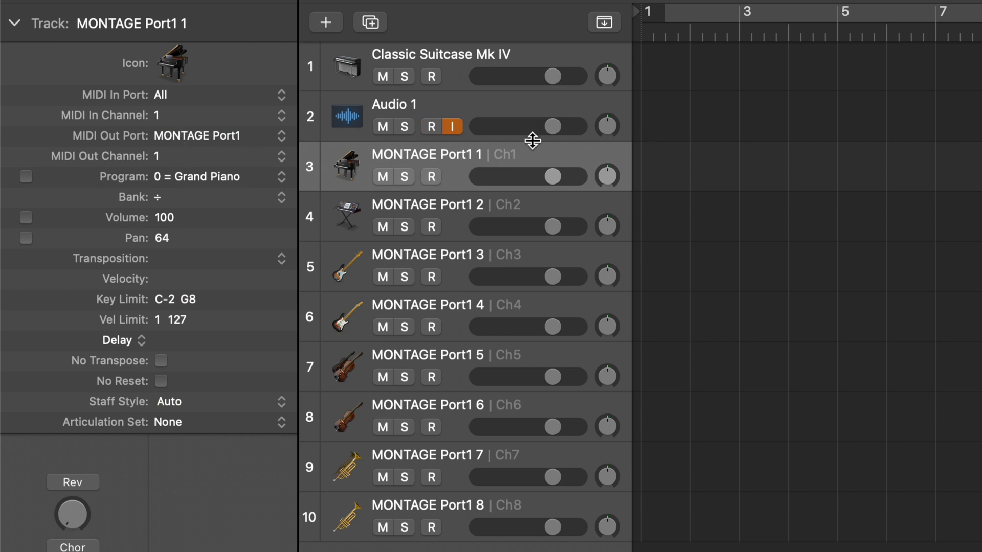
{"action": "left_click", "coordinate": [430, 127]}
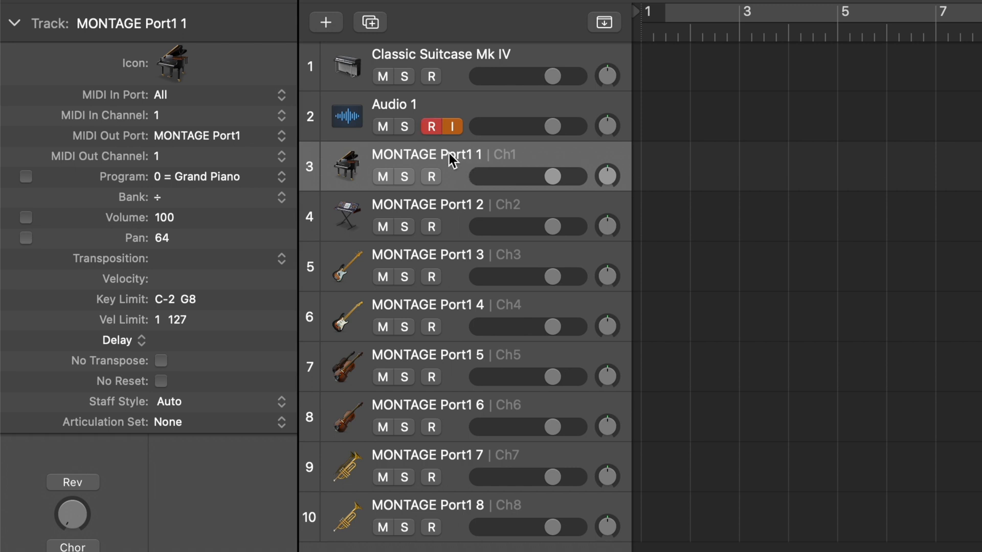
{"action": "mouse_move", "coordinate": [241, 145]}
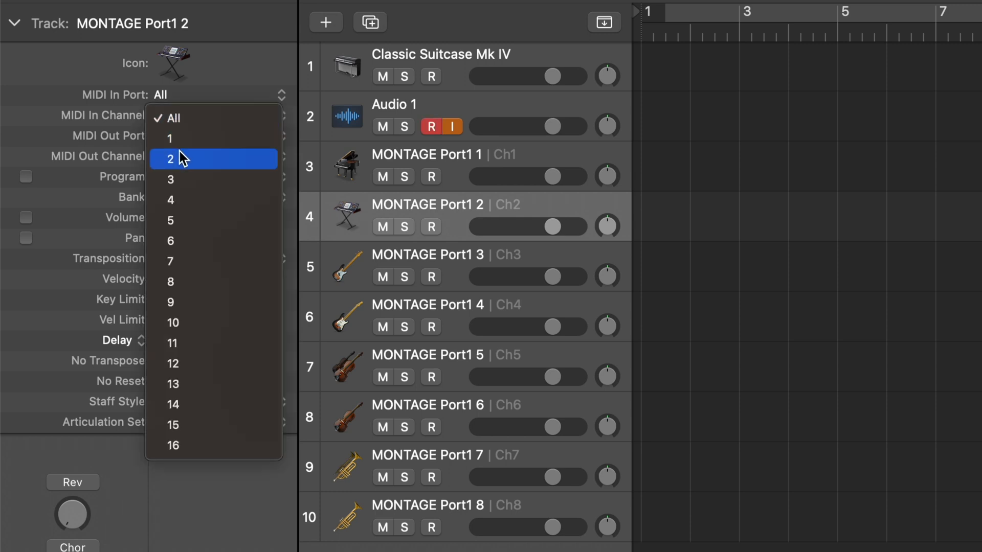
Set MONTAGE Port1 tracks 2 through 8 to receive on channels 2 through 8.
{"action": "left_click", "coordinate": [427, 254]}
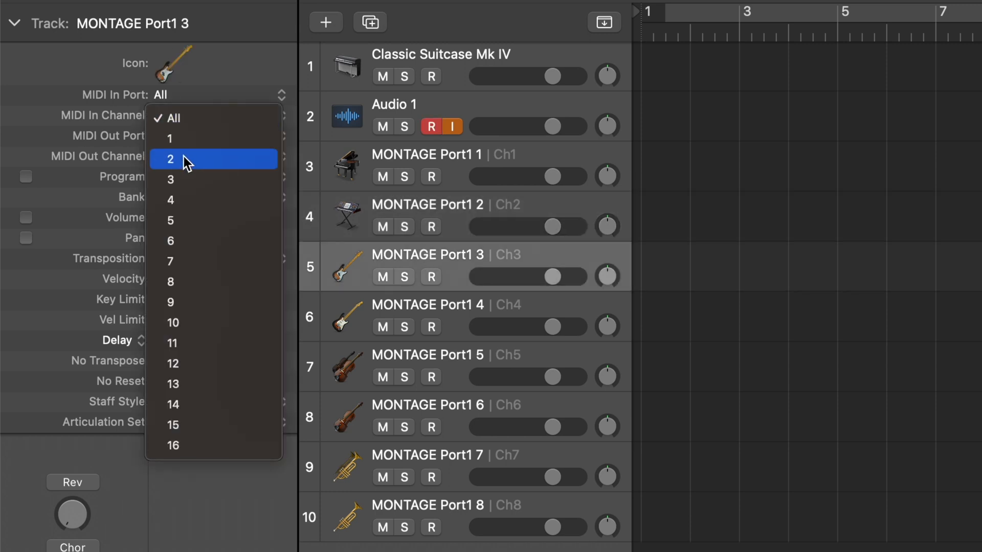
{"action": "left_click", "coordinate": [429, 304]}
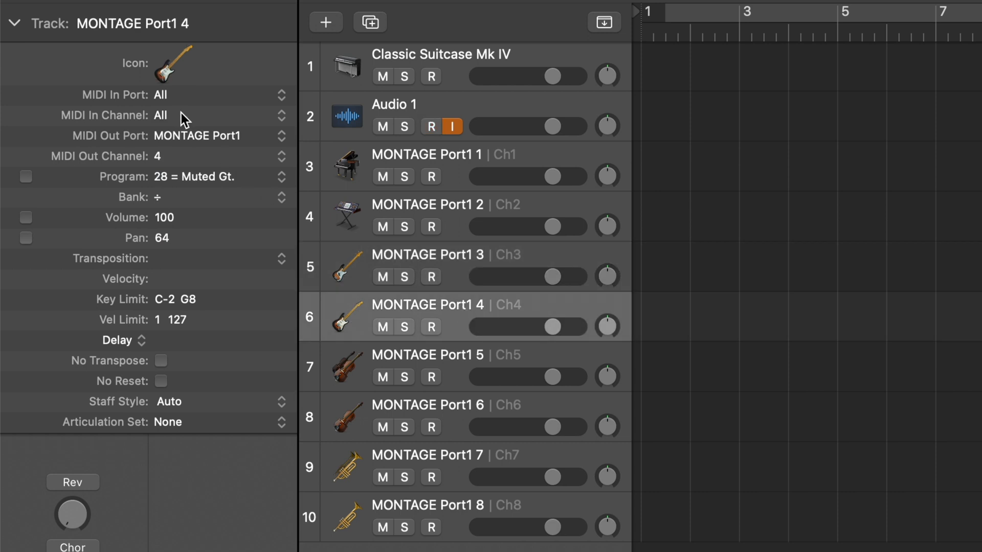
{"action": "left_click", "coordinate": [164, 116]}
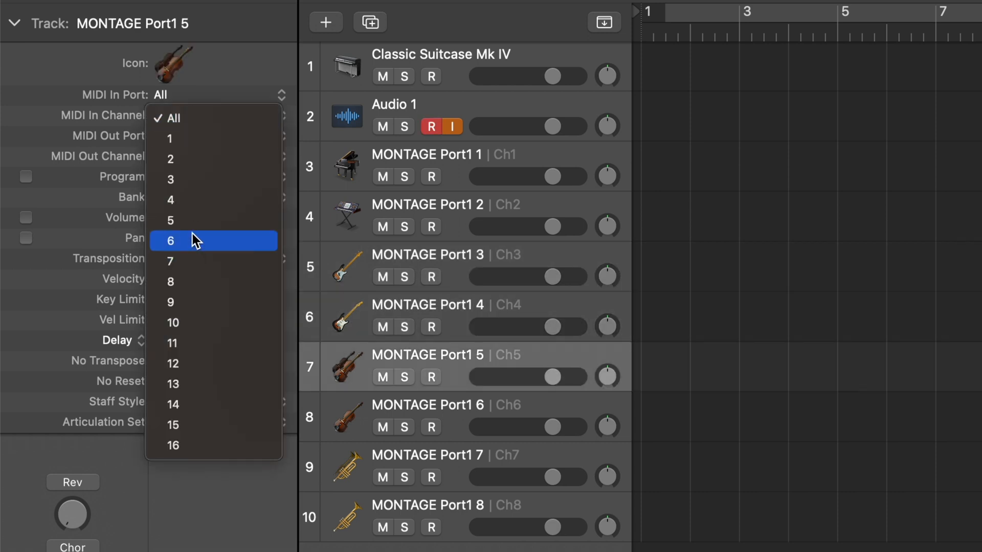
{"action": "left_click", "coordinate": [428, 405]}
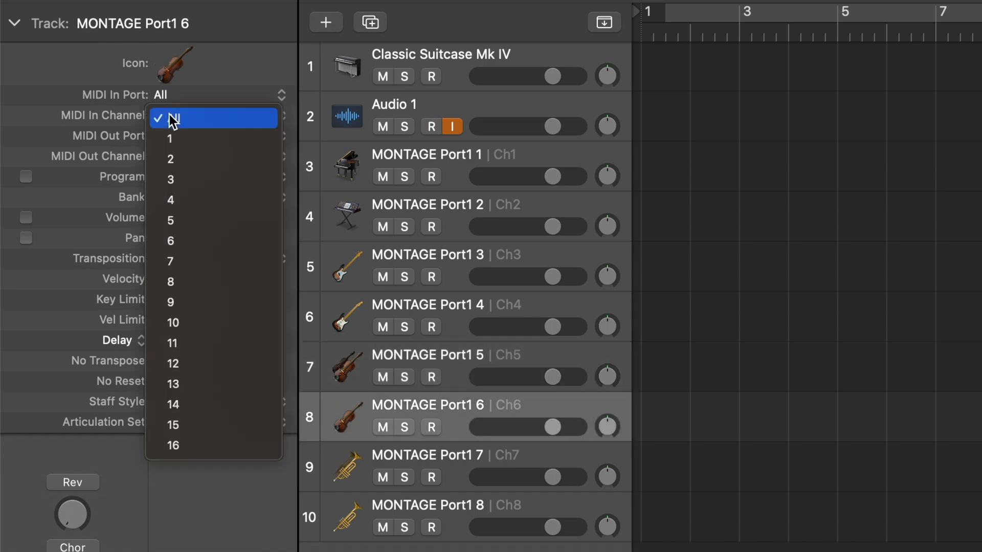
{"action": "left_click", "coordinate": [170, 240]}
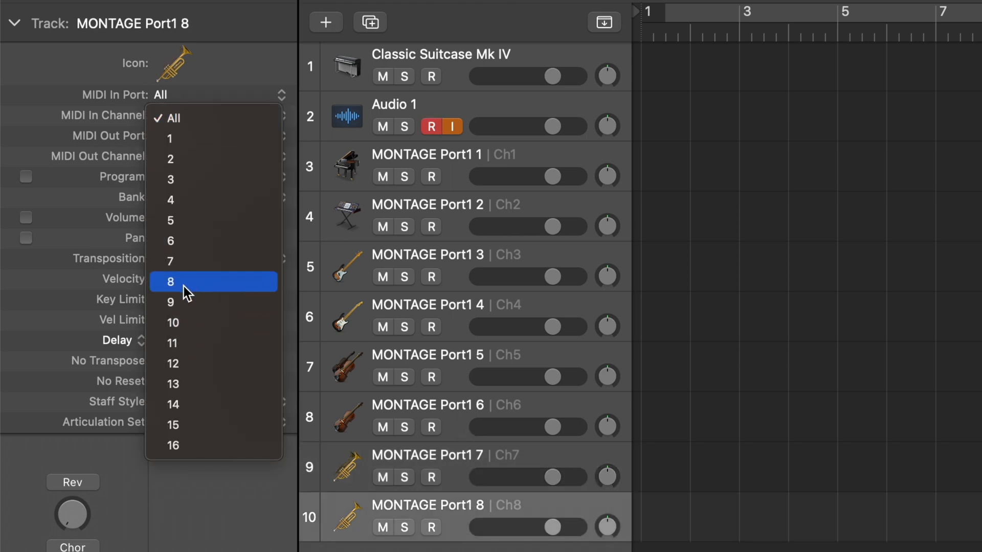
{"action": "left_click", "coordinate": [169, 283]}
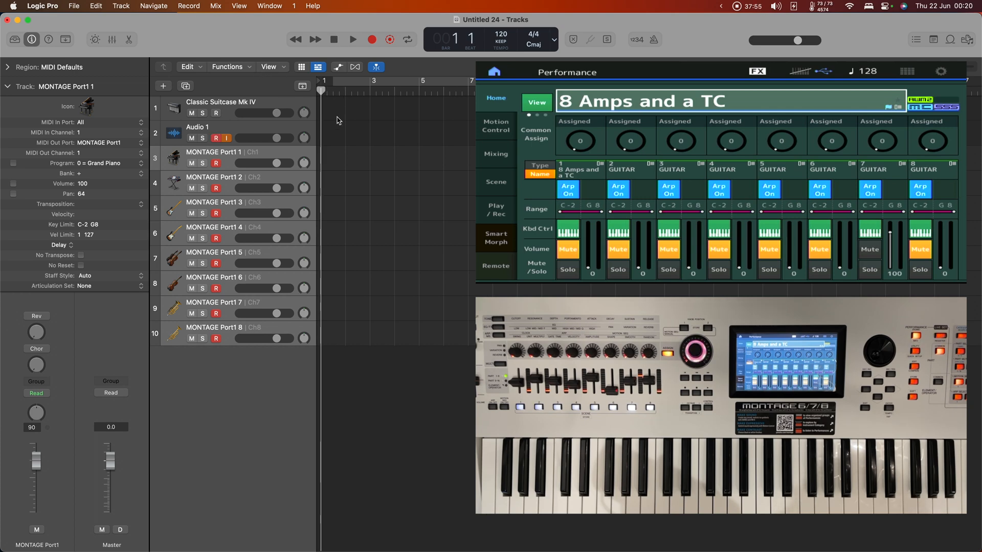
{"action": "mouse_move", "coordinate": [348, 108]}
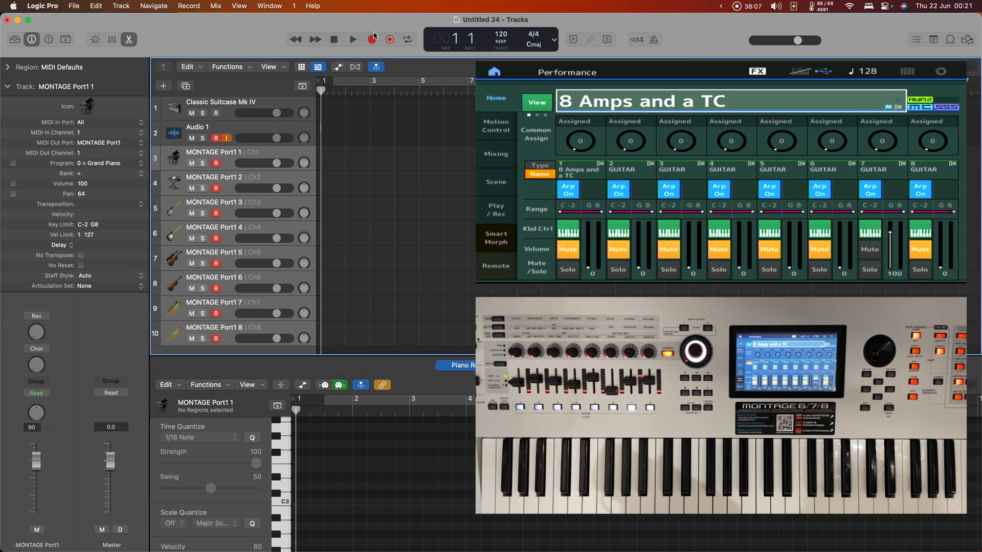
Record the Montage performance so all eight MONTAGE Port1 tracks get staggered regions to bar 17.
{"action": "left_click", "coordinate": [353, 39]}
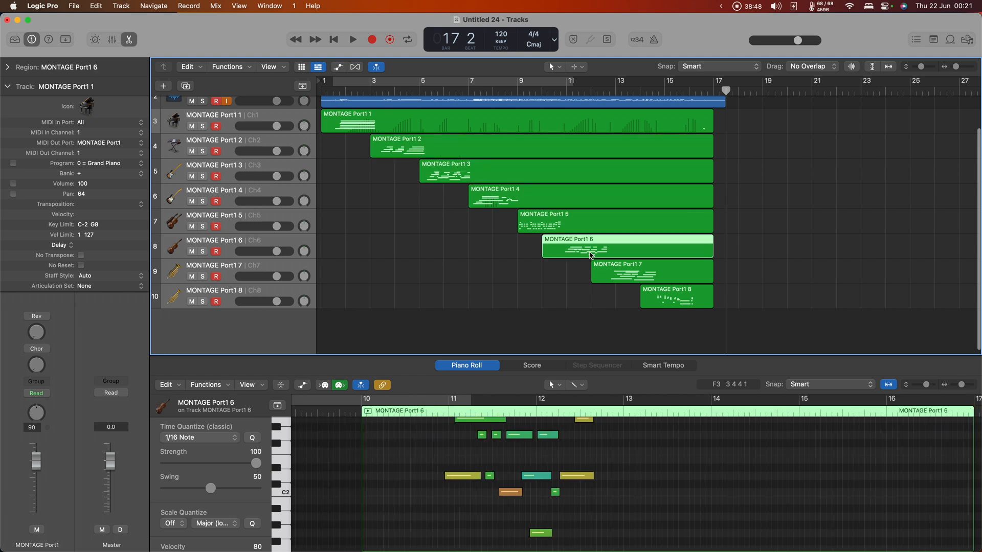
Loop the MONTAGE Port1 1 region out to bar 17 and start playback of the arrangement.
{"action": "left_click", "coordinate": [676, 297]}
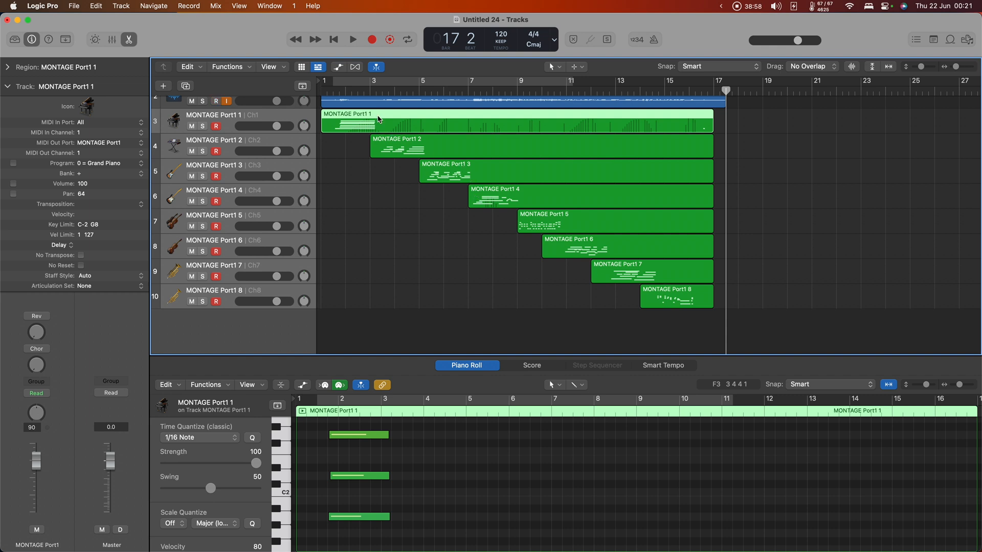
{"action": "mouse_move", "coordinate": [599, 123]}
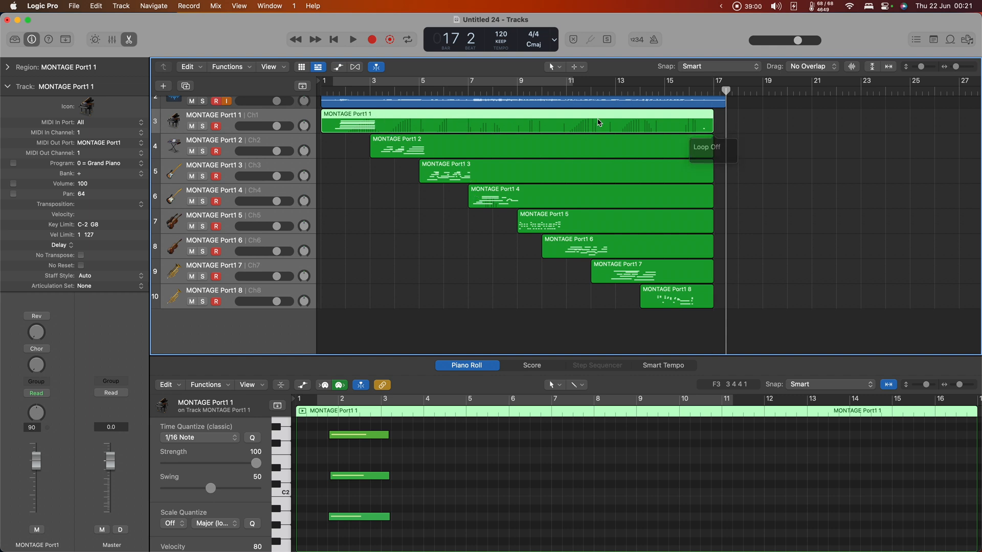
{"action": "left_click_drag", "start_coordinate": [708, 125], "coordinate": [413, 132]}
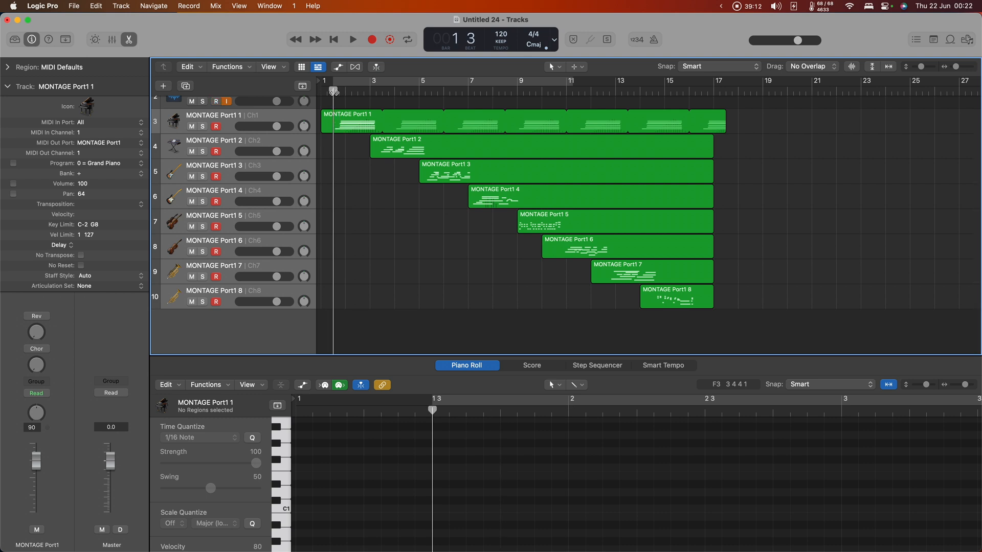
{"action": "left_click", "coordinate": [352, 39]}
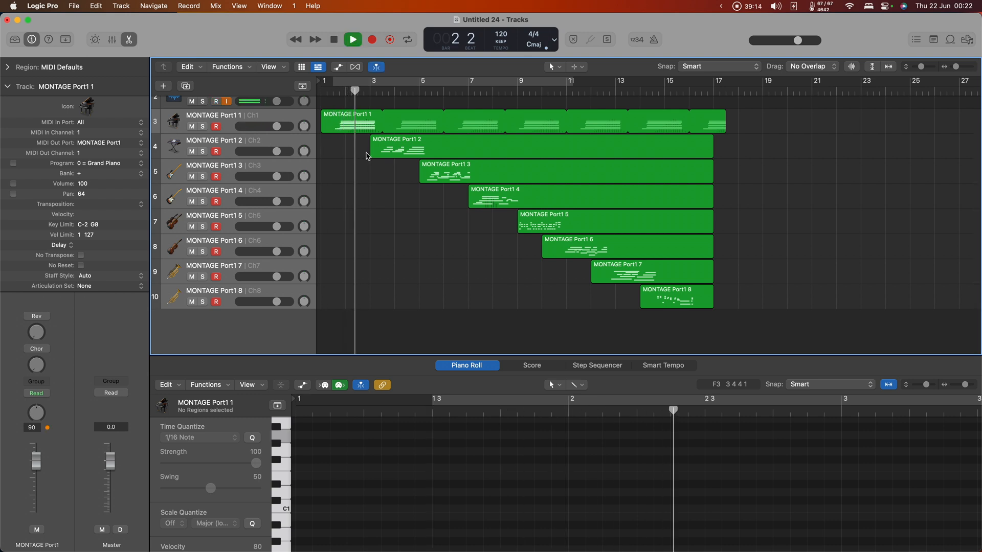